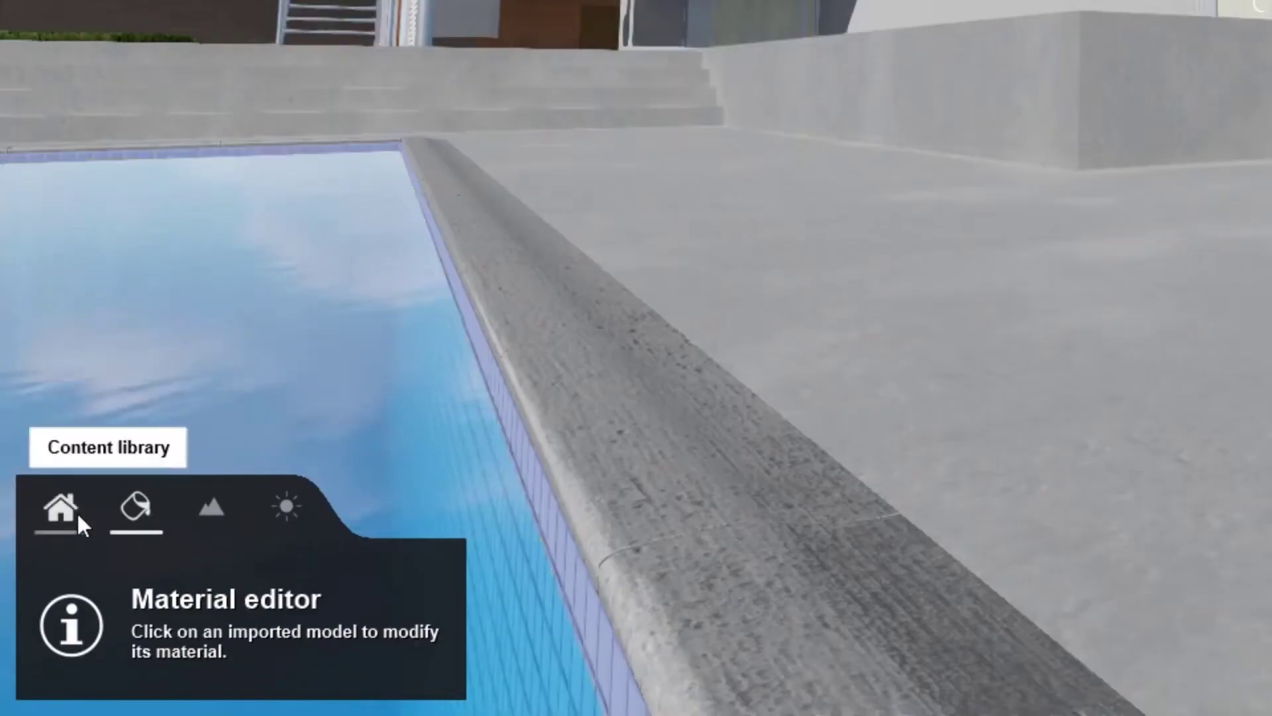
- Exit material editing and open the Nature library's trees in Place mode
left_click(58, 507)
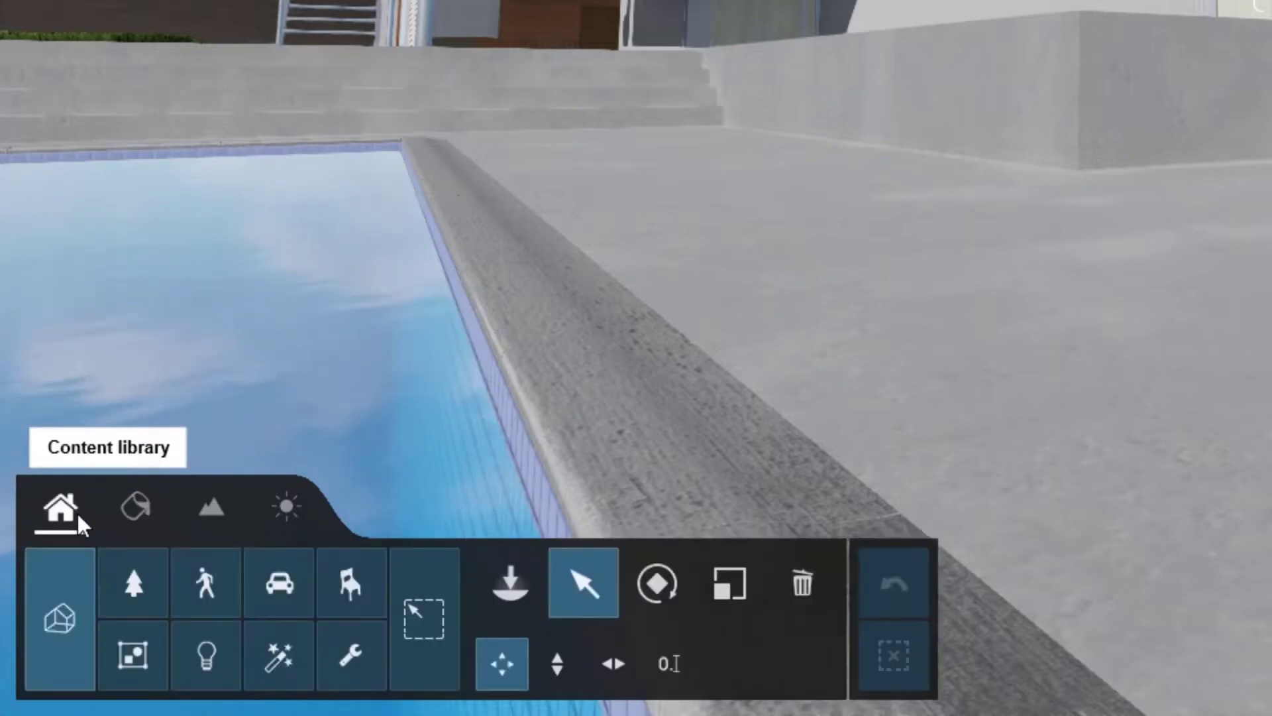
mouse_move(535, 536)
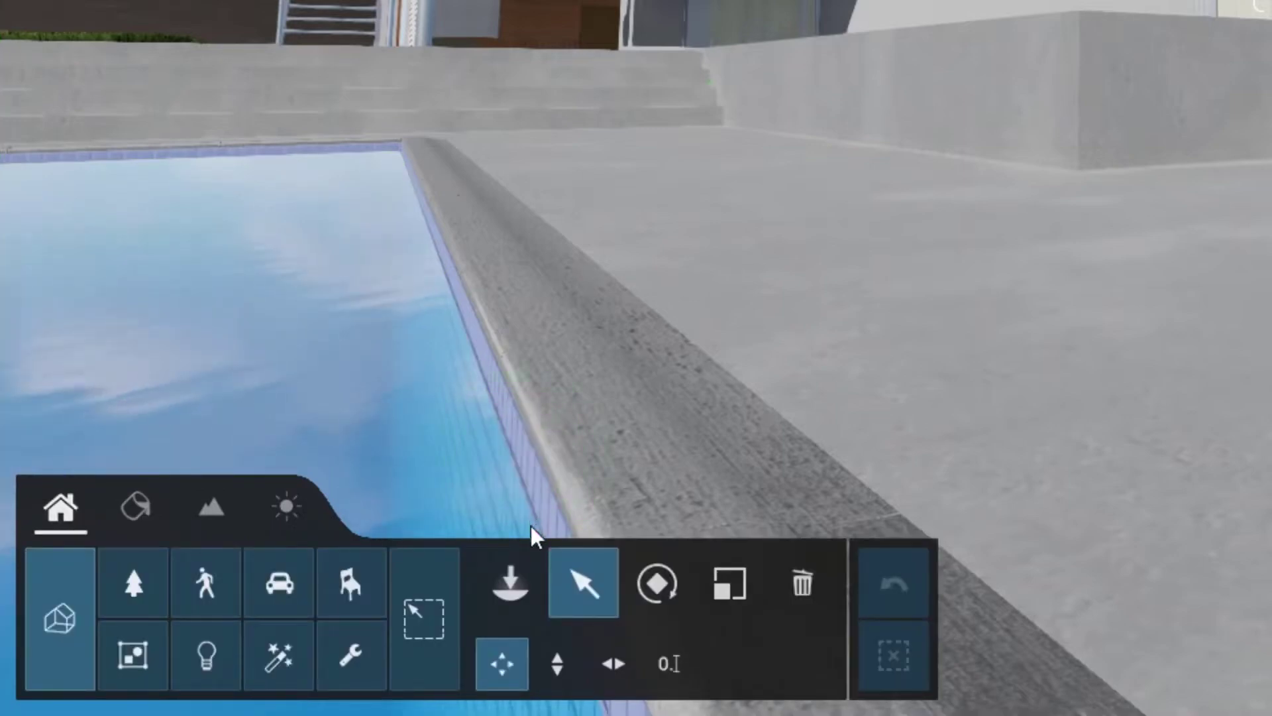
left_click(510, 583)
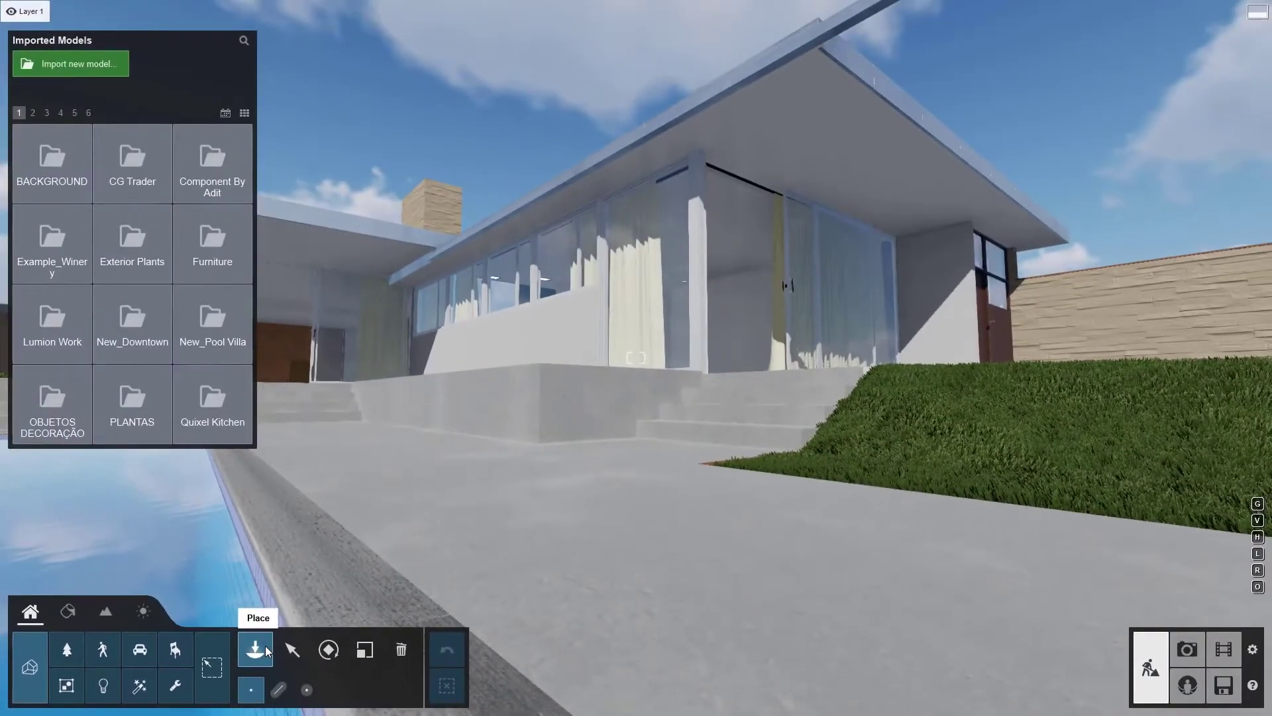
mouse_move(65, 648)
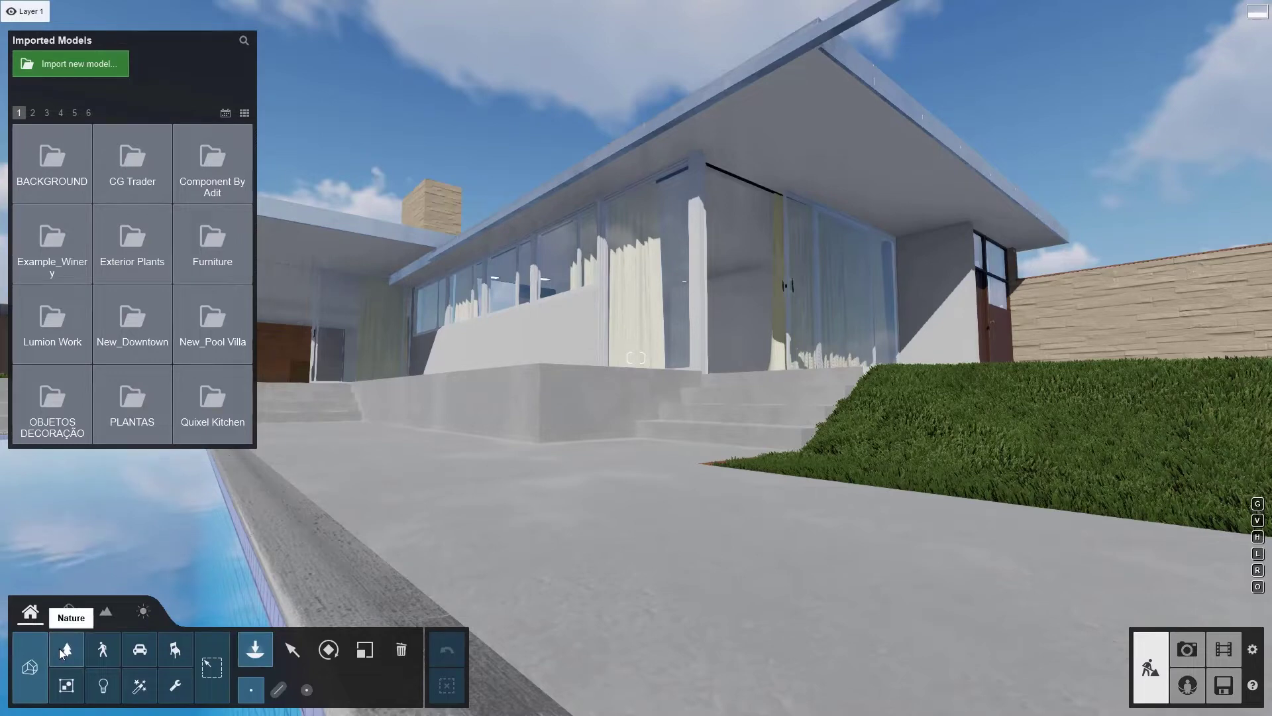
left_click(66, 650)
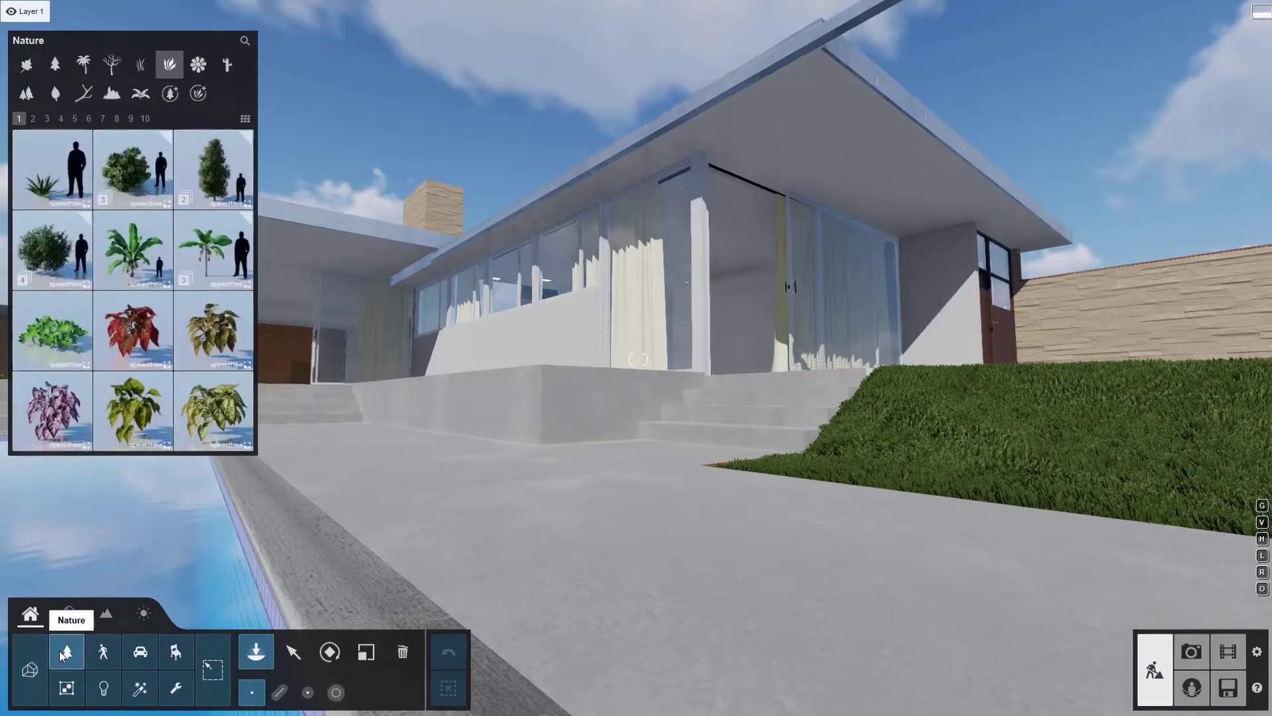
left_click(77, 91)
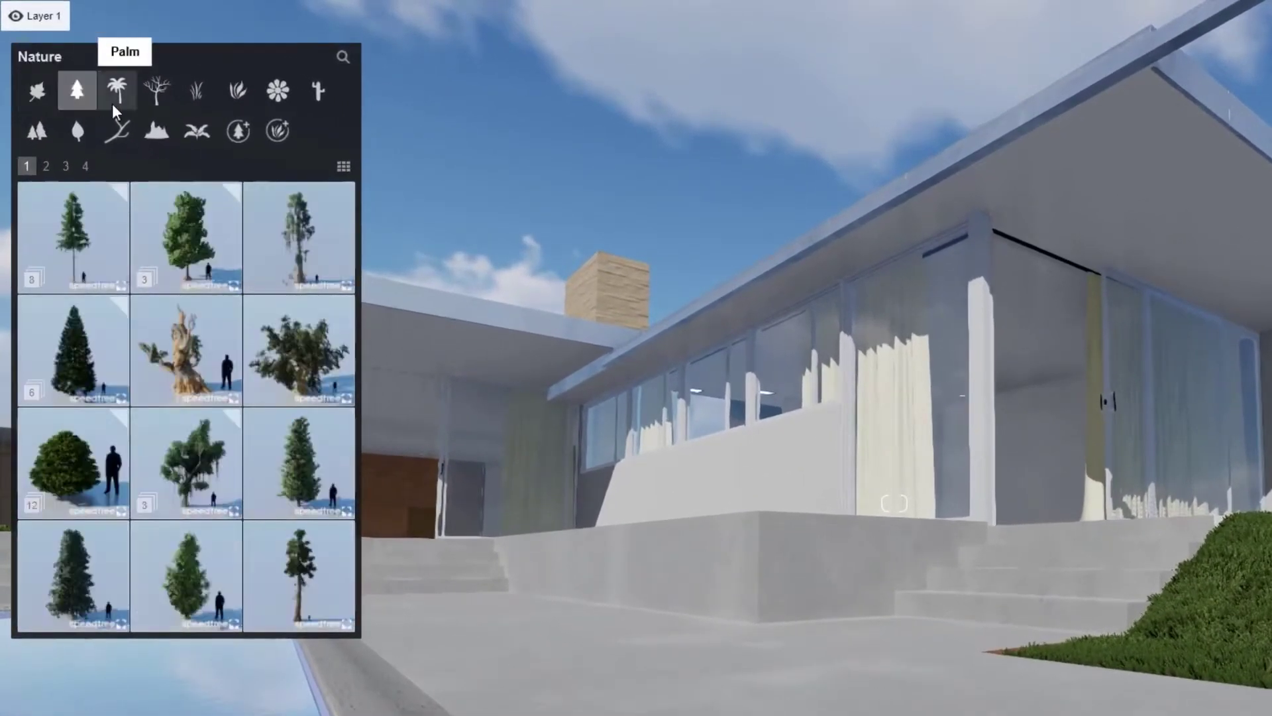
- Pick ElephantEar 001 from the fourth plants page, then switch to the rotate tool
left_click(238, 91)
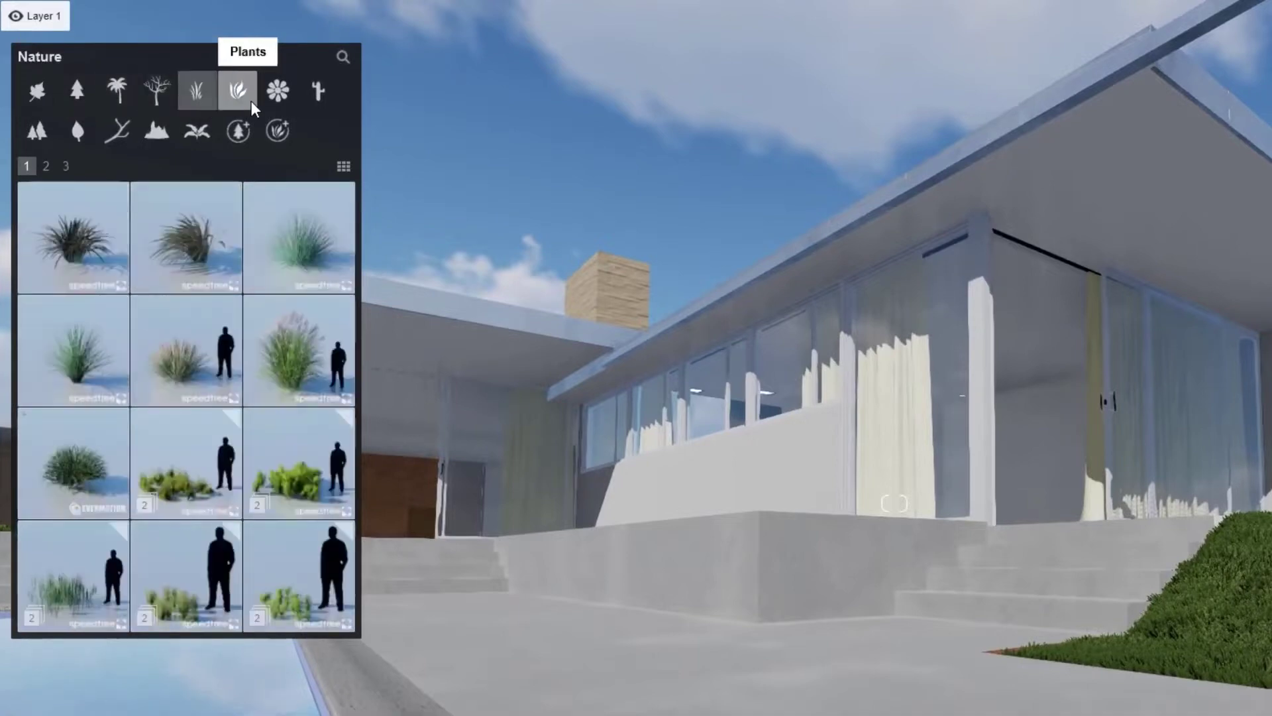
left_click(46, 166)
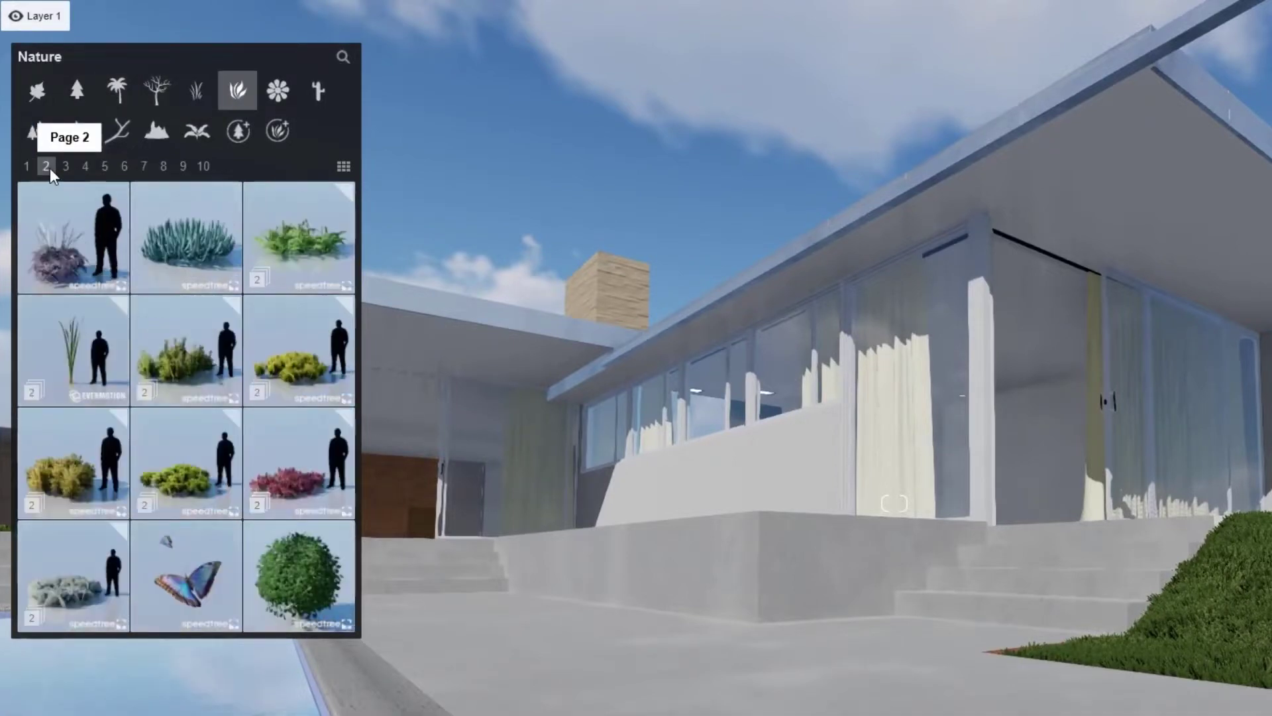
left_click(84, 167)
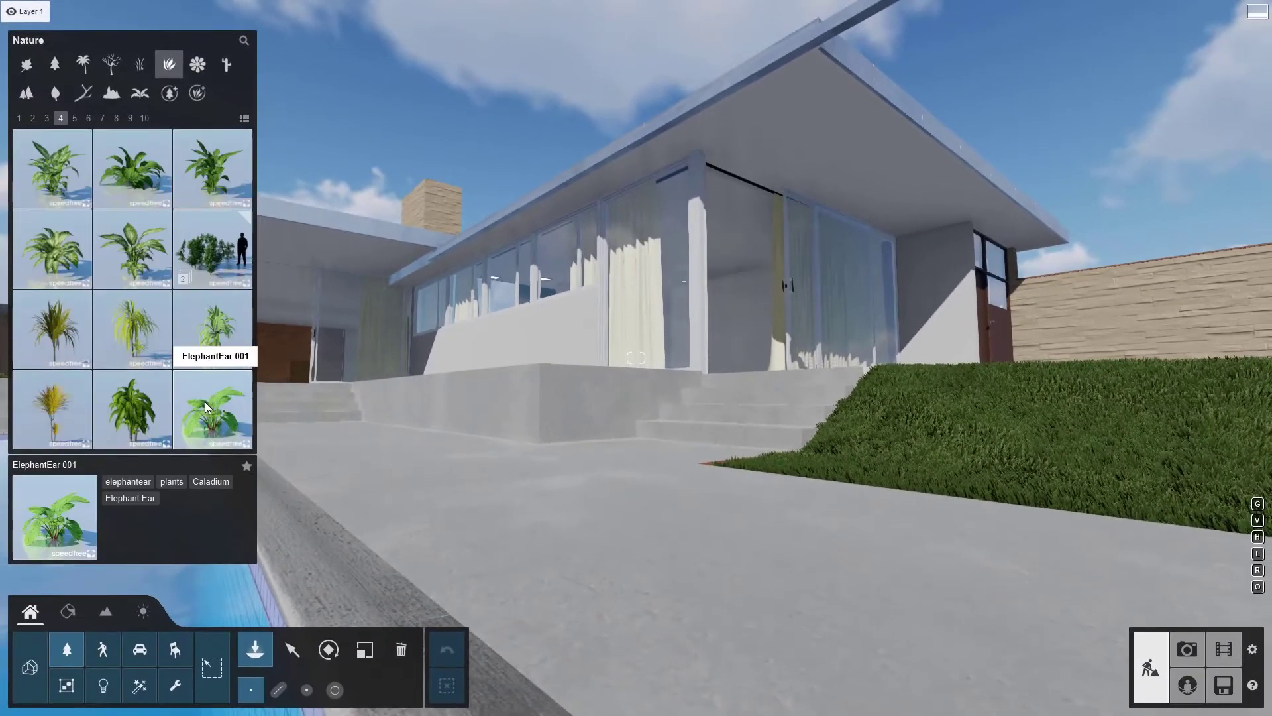
left_click(130, 118)
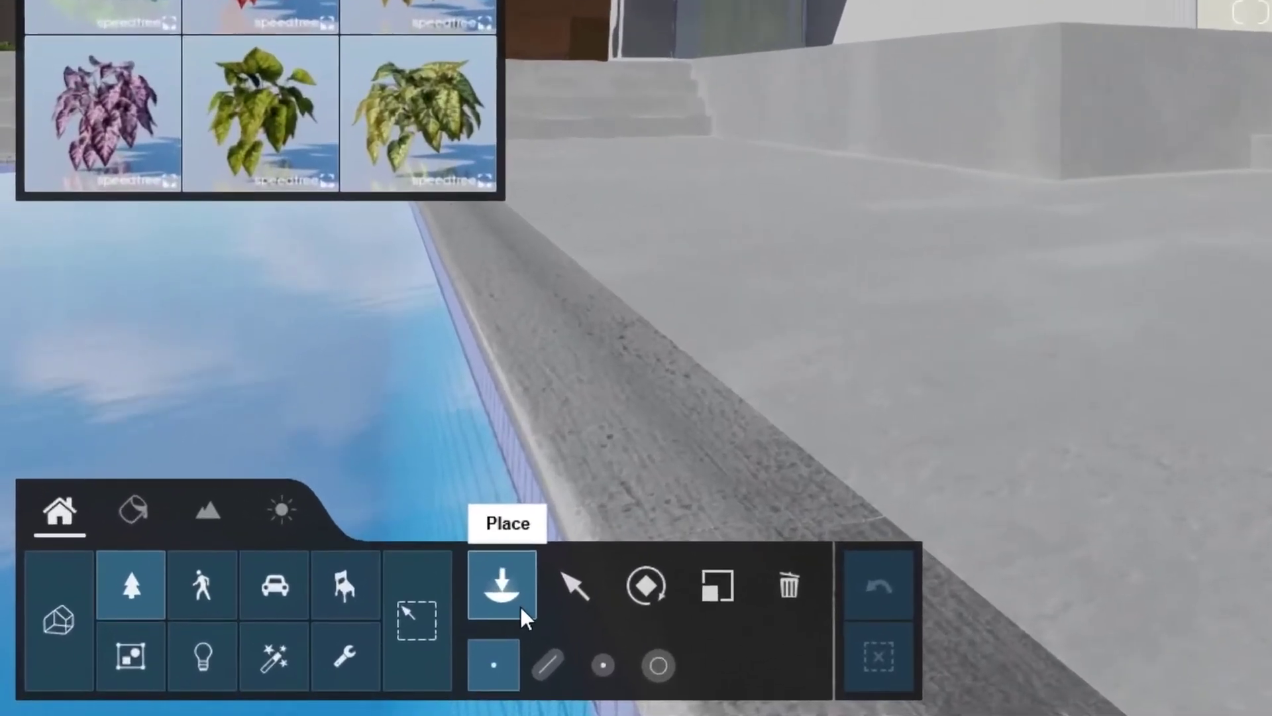
left_click(572, 585)
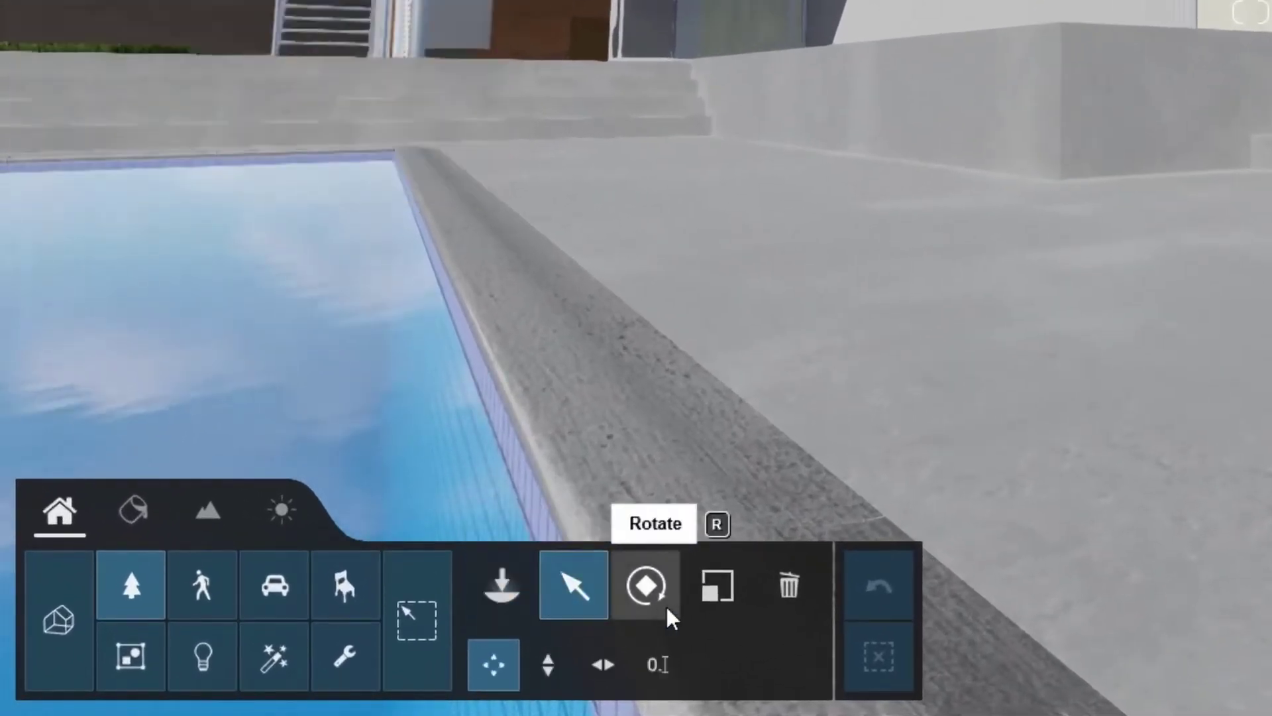
left_click(716, 585)
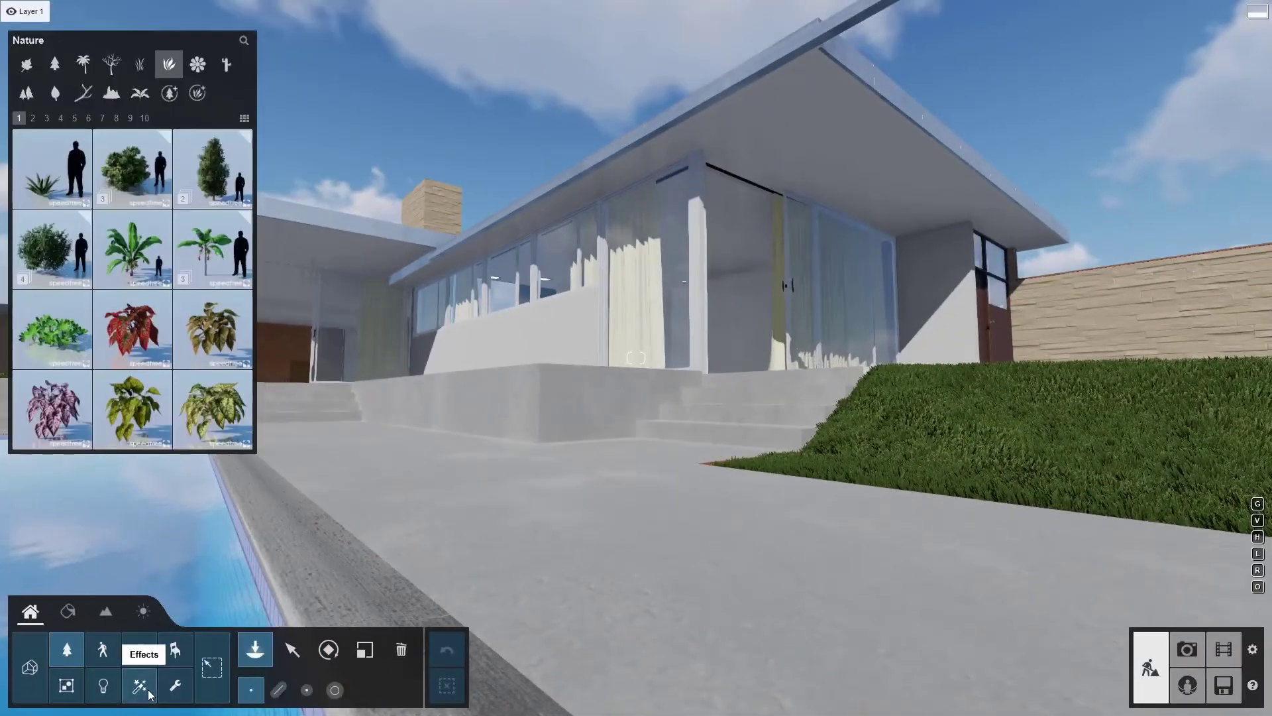
- Open the Effects library on its Chalk drawings decal collection
left_click(138, 683)
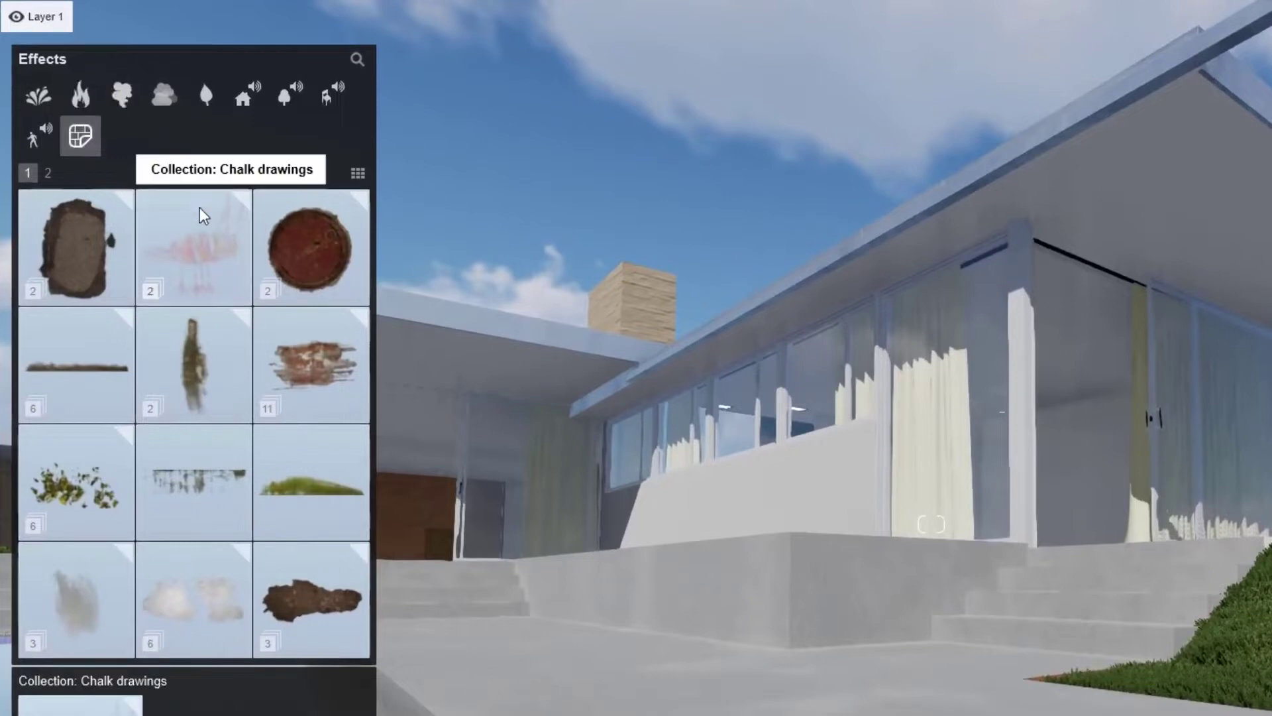
left_click(192, 246)
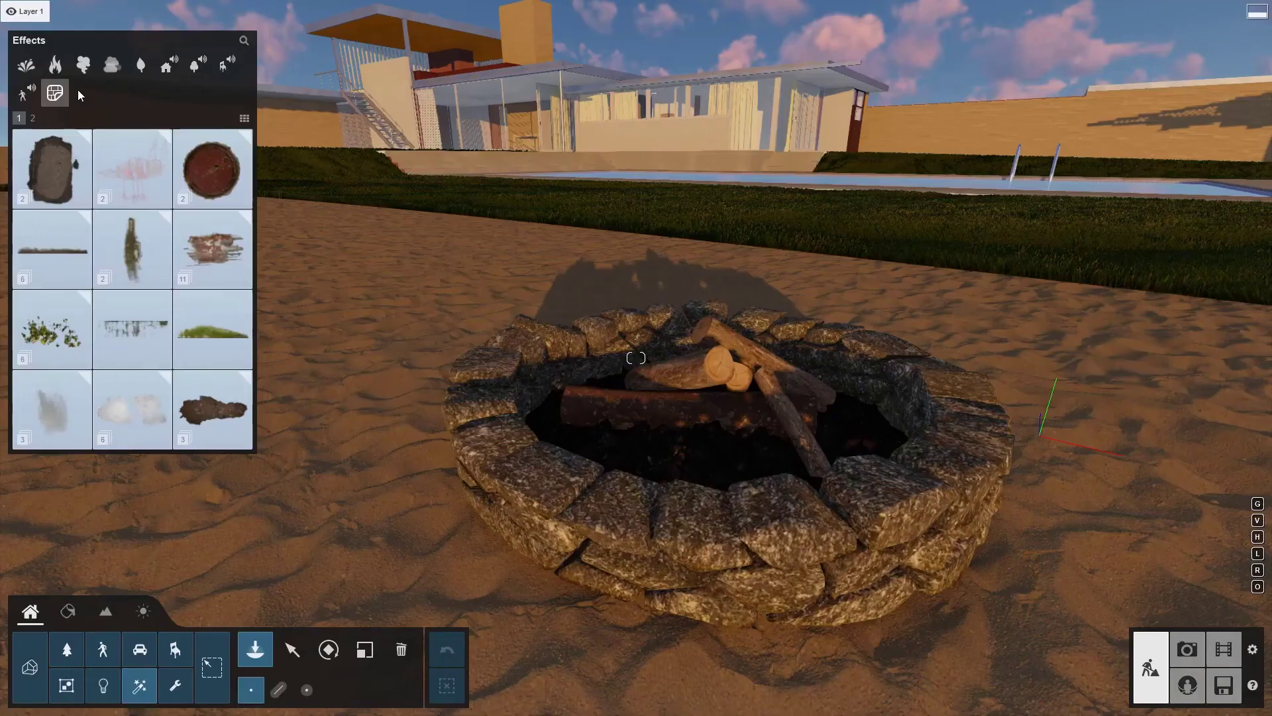
mouse_move(54, 65)
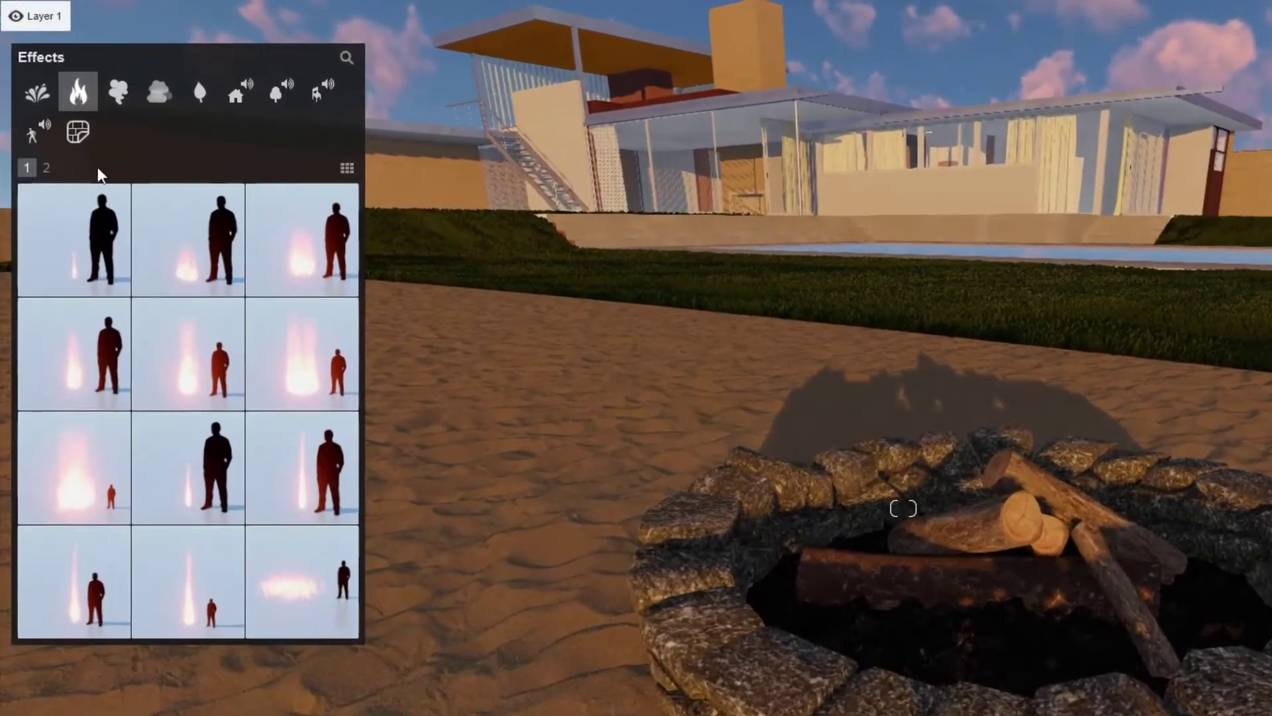
- Show the Fire effects collection in the Effects library
left_click(47, 168)
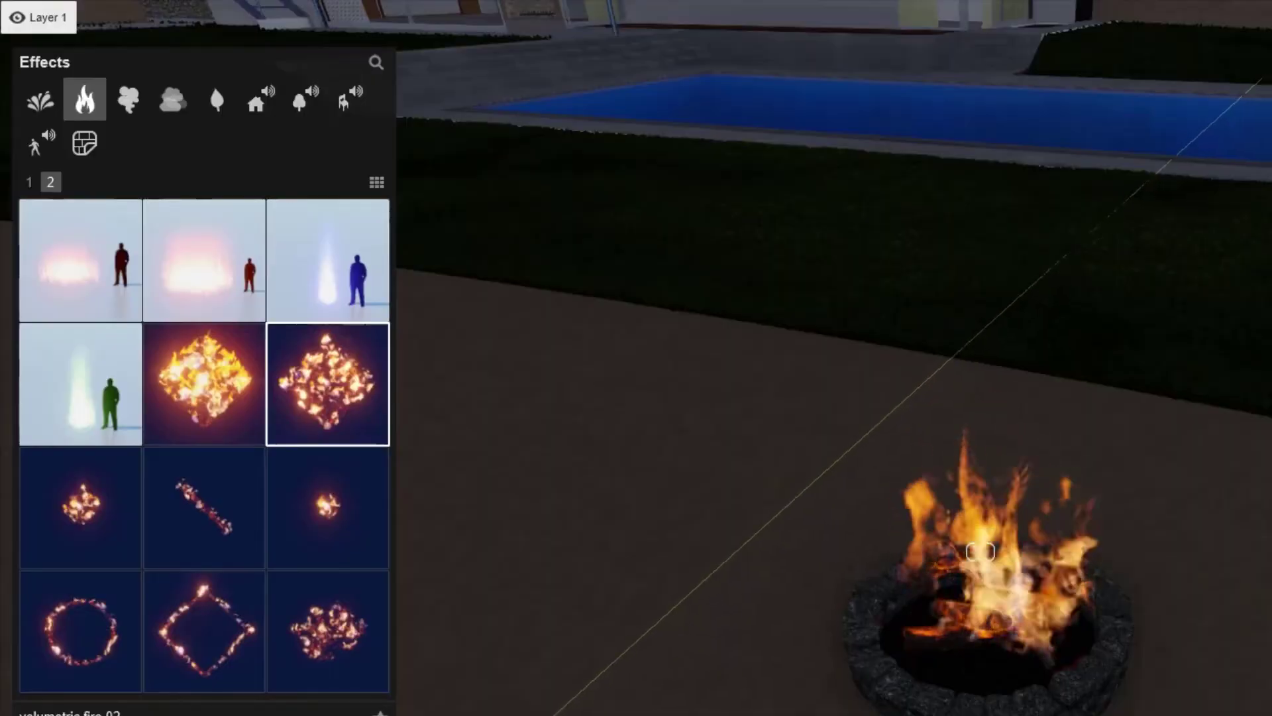
- Pick the Lamp02 spotlight and select all its identical ceiling spotlights
left_click(39, 99)
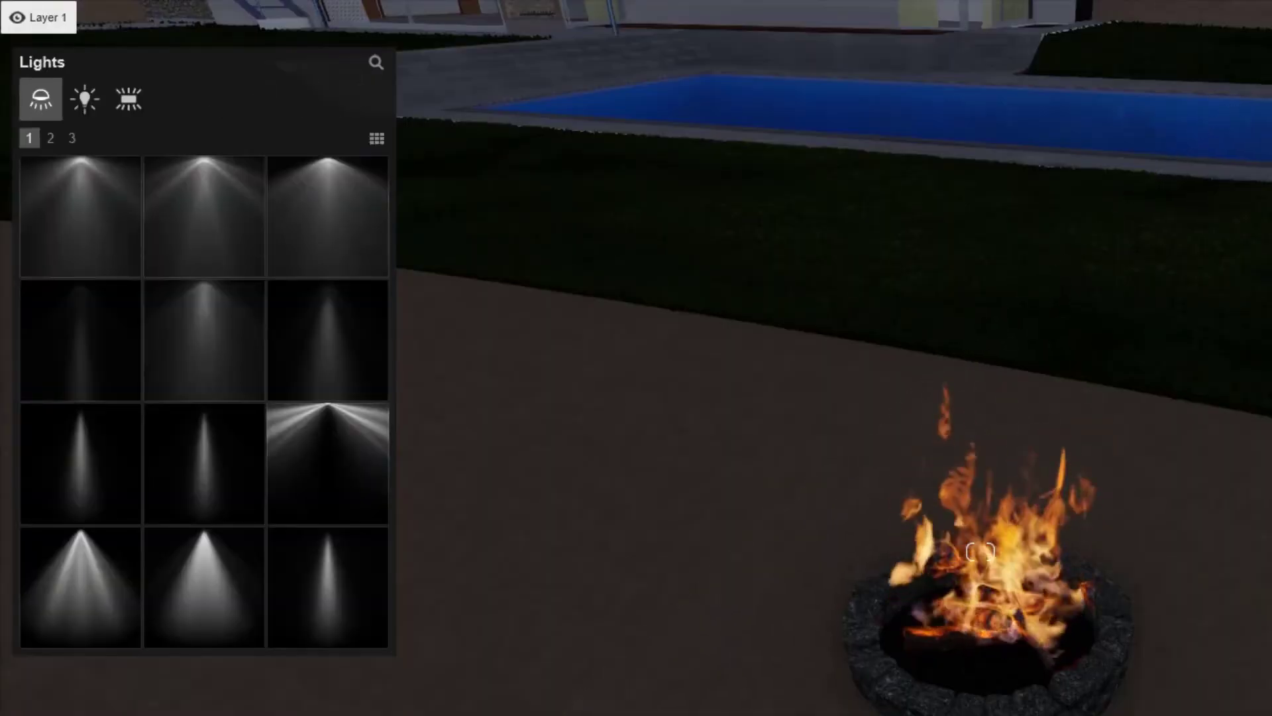
left_click(128, 99)
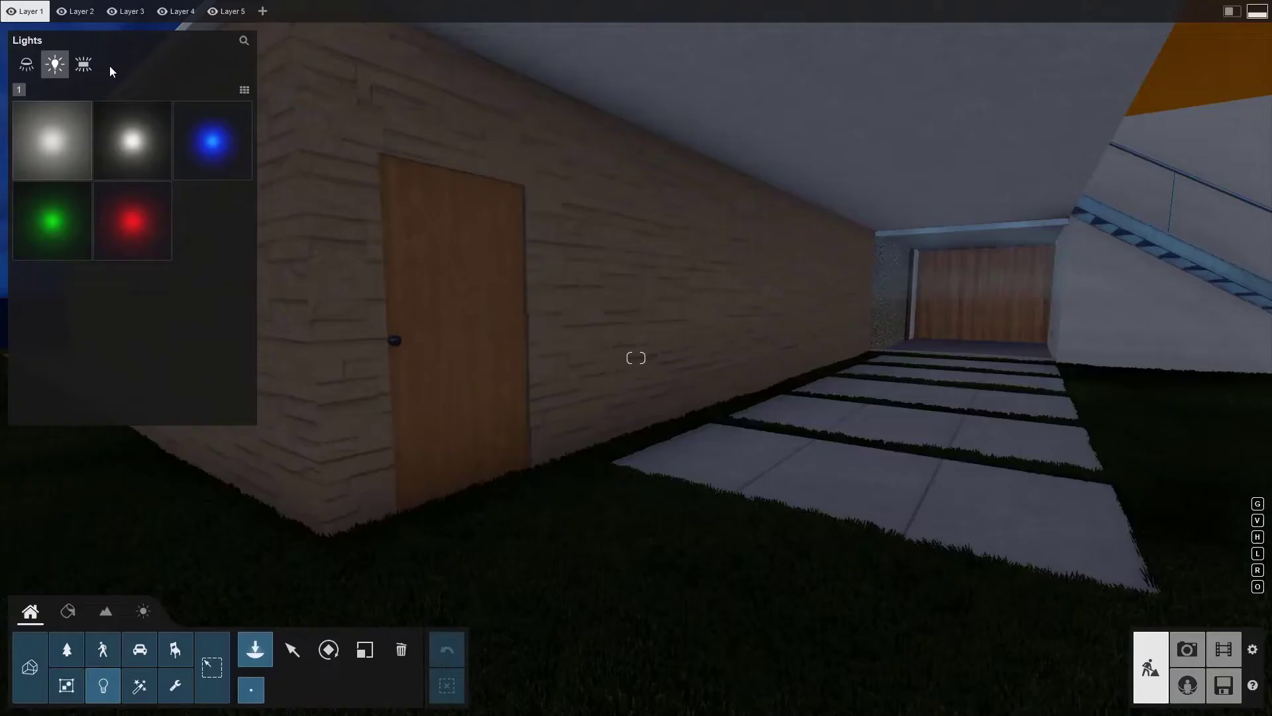
left_click(82, 64)
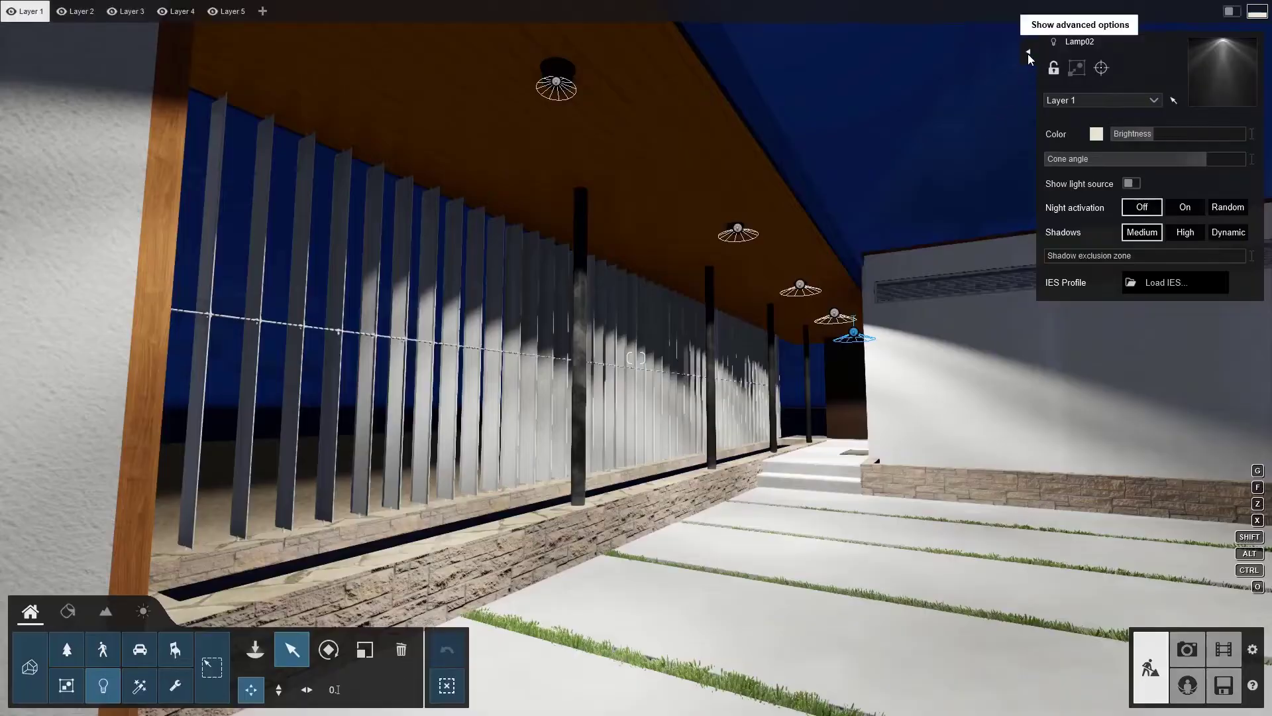
left_click(1028, 55)
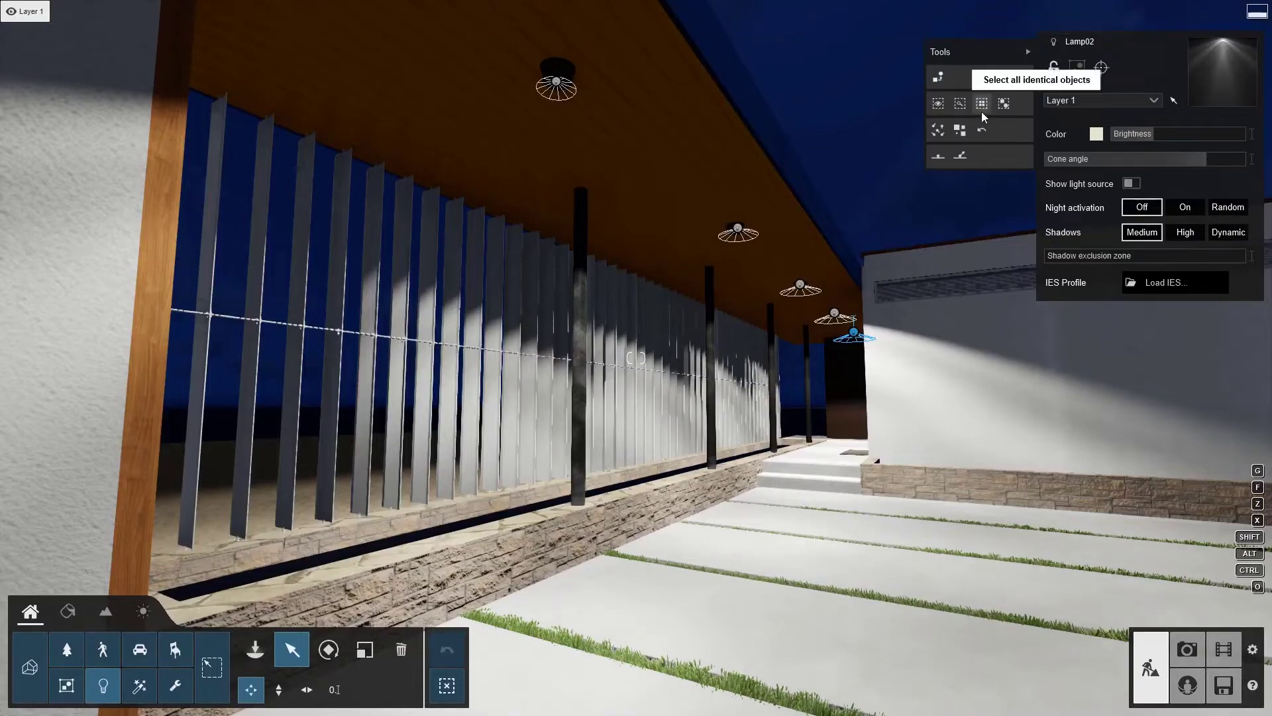
left_click(980, 103)
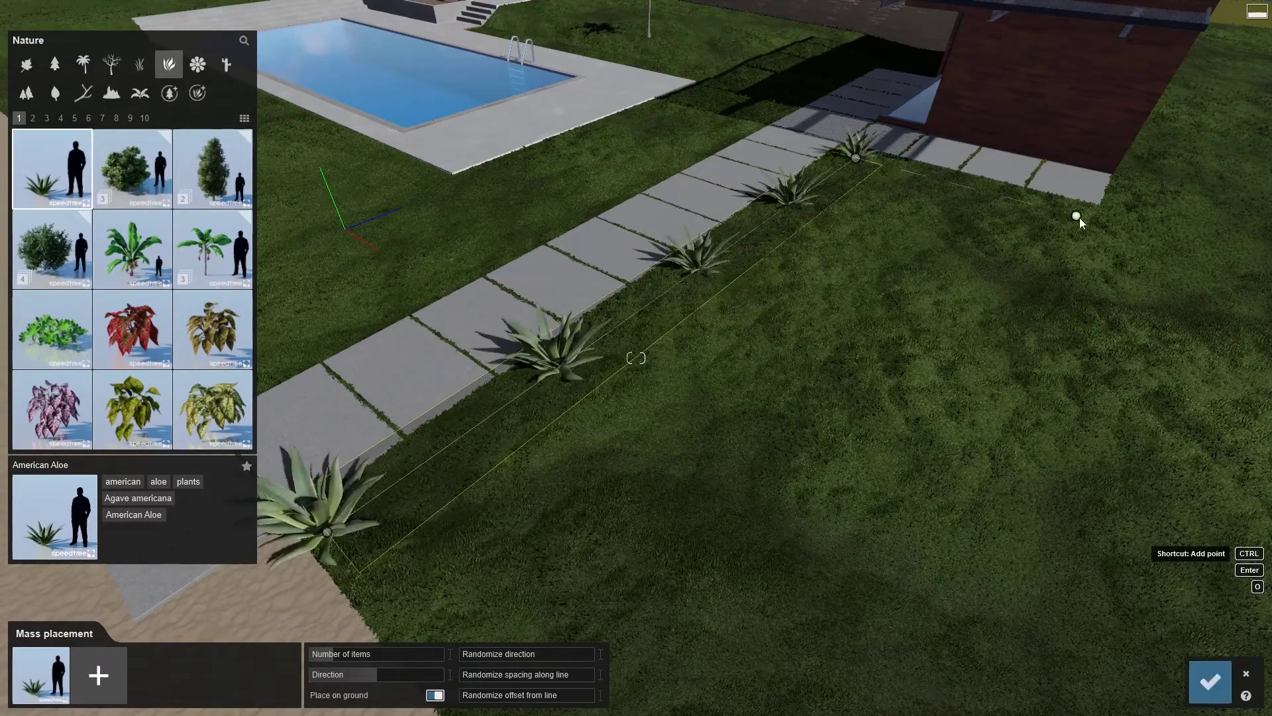
- Add a corner point to the American Aloe line and randomize its offset
left_click(1079, 218)
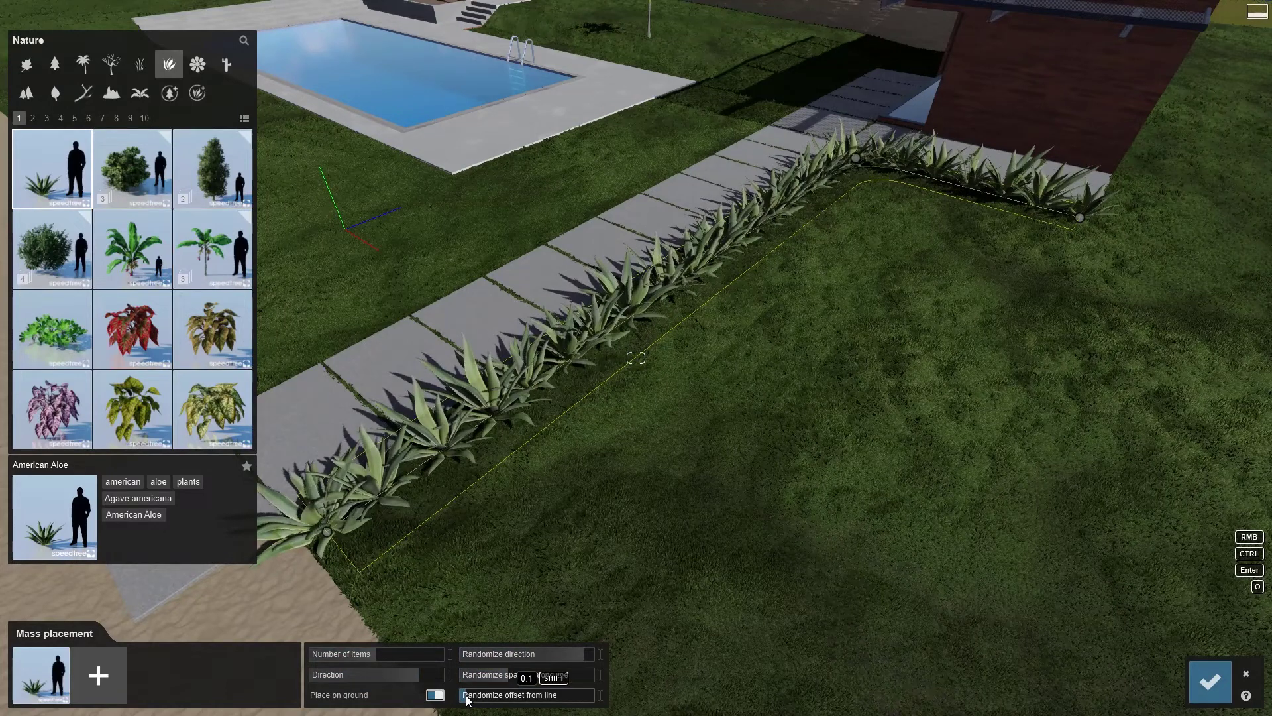
left_click(47, 118)
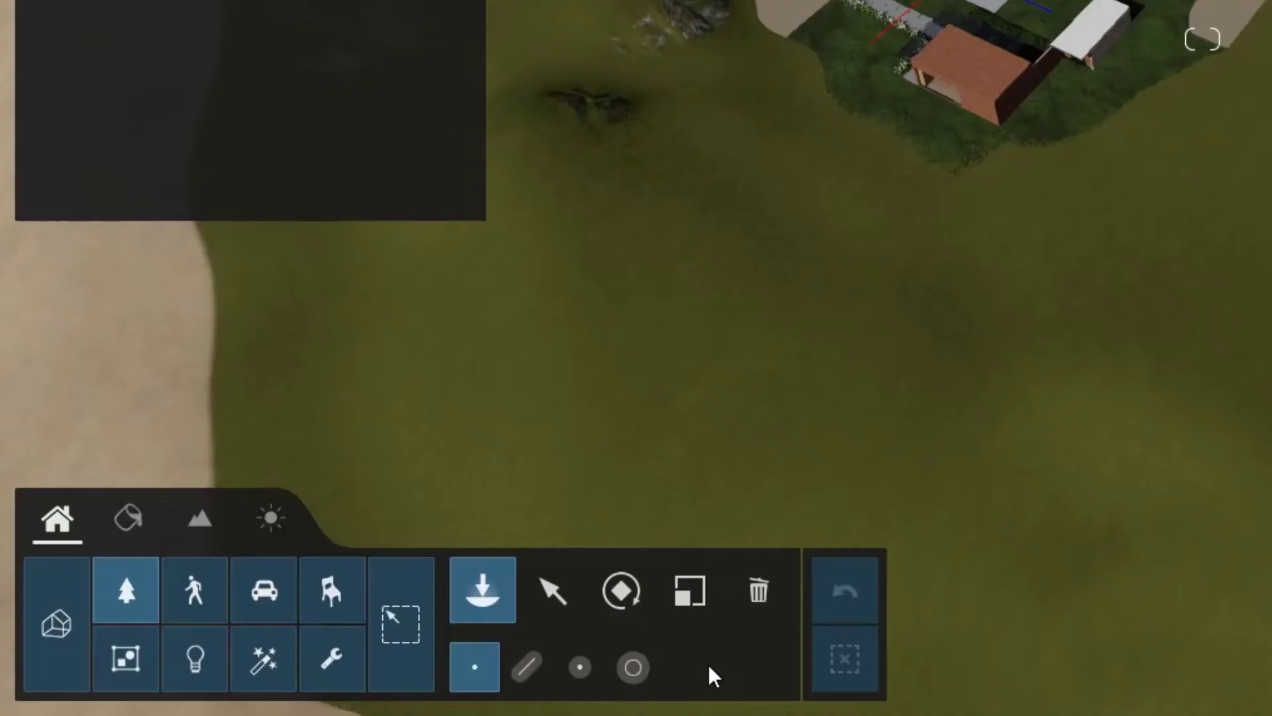
- Switch Alexandra Palm Extra Large to Paint placement and set the painting density
left_click(126, 589)
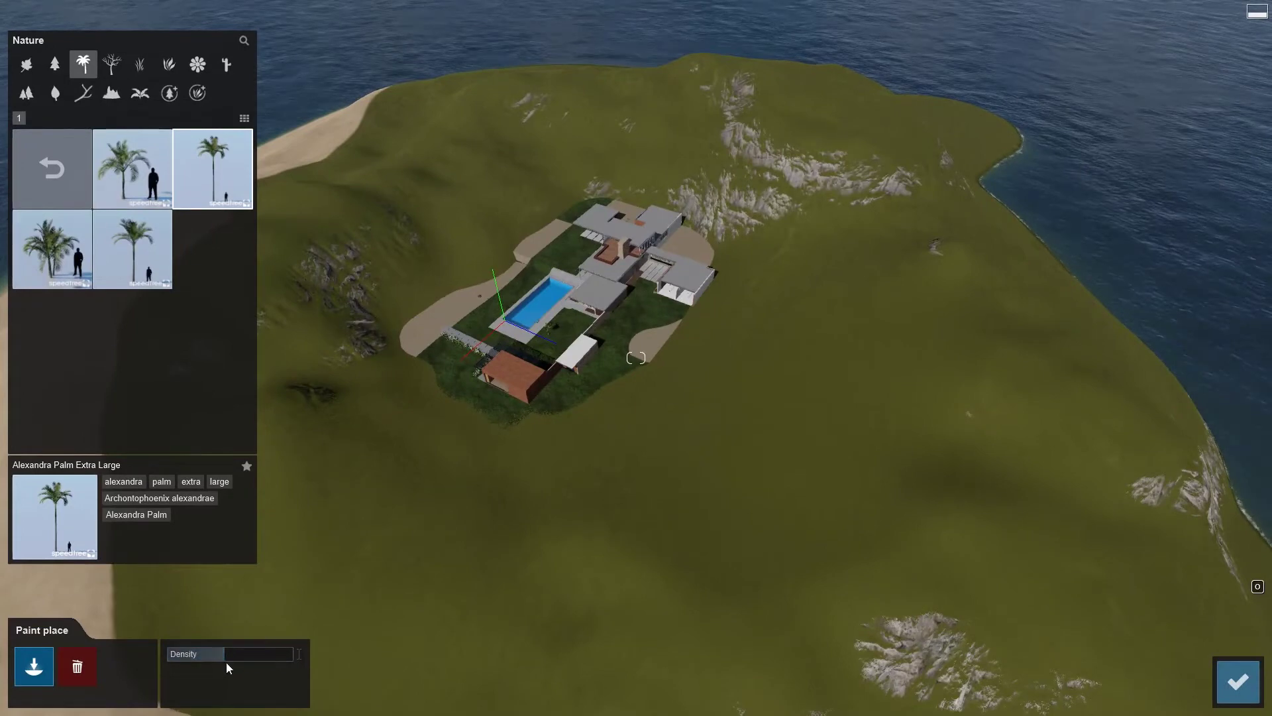
left_click(957, 354)
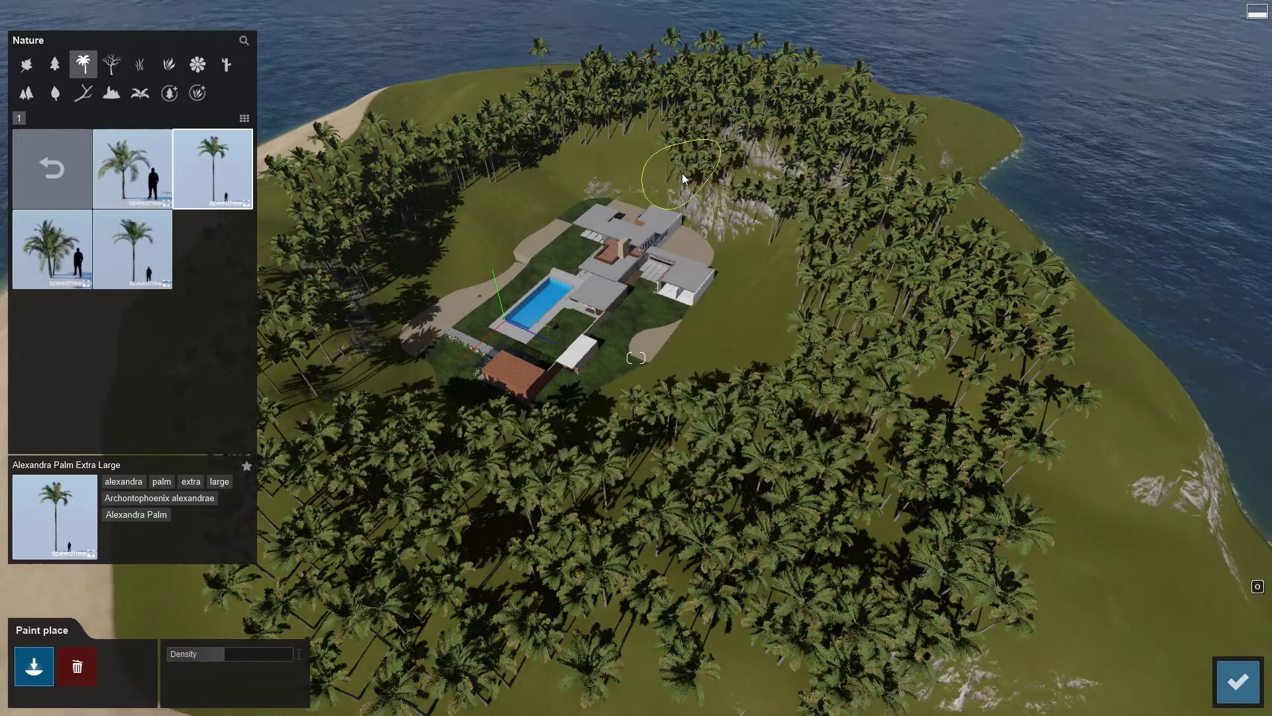
mouse_move(152, 616)
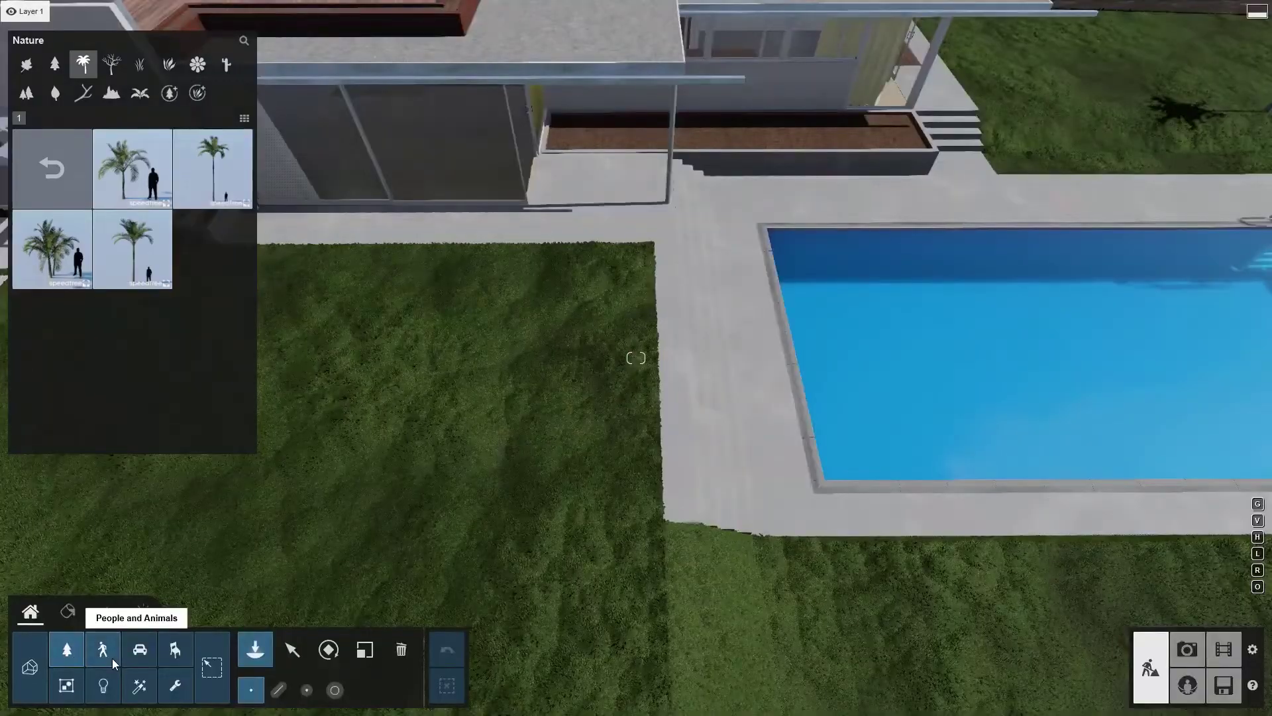
left_click(102, 649)
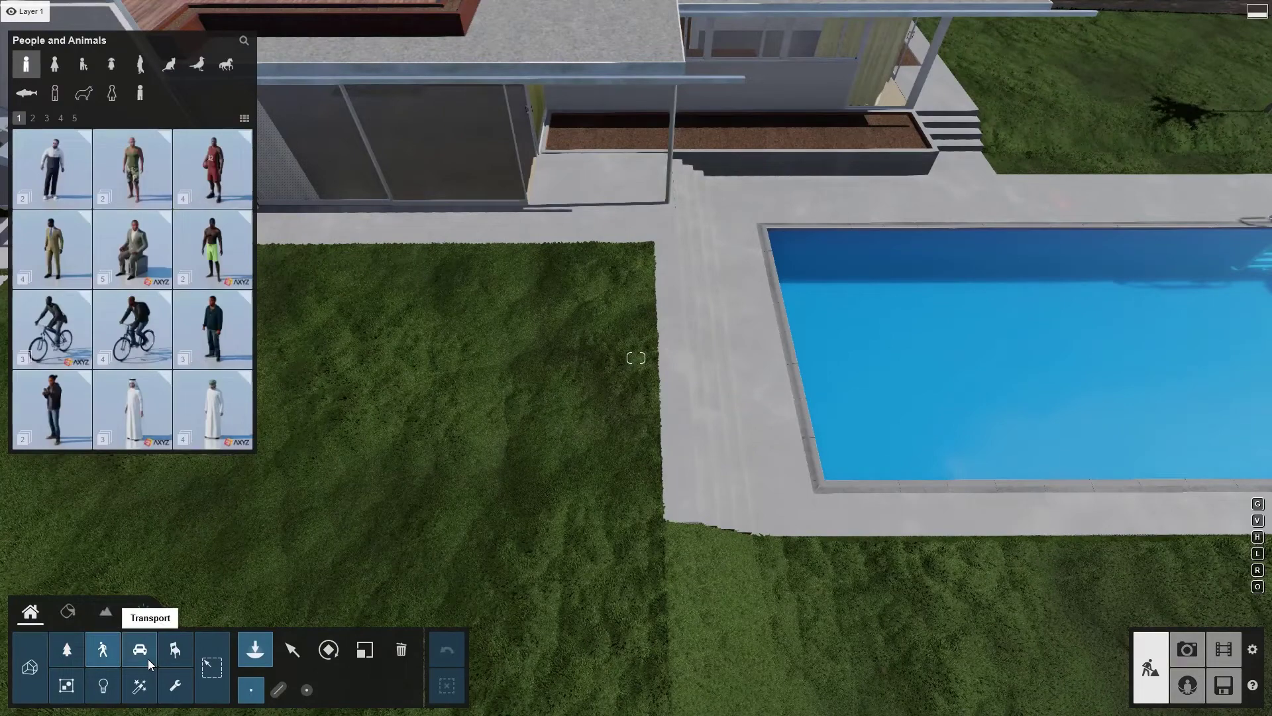
left_click(138, 649)
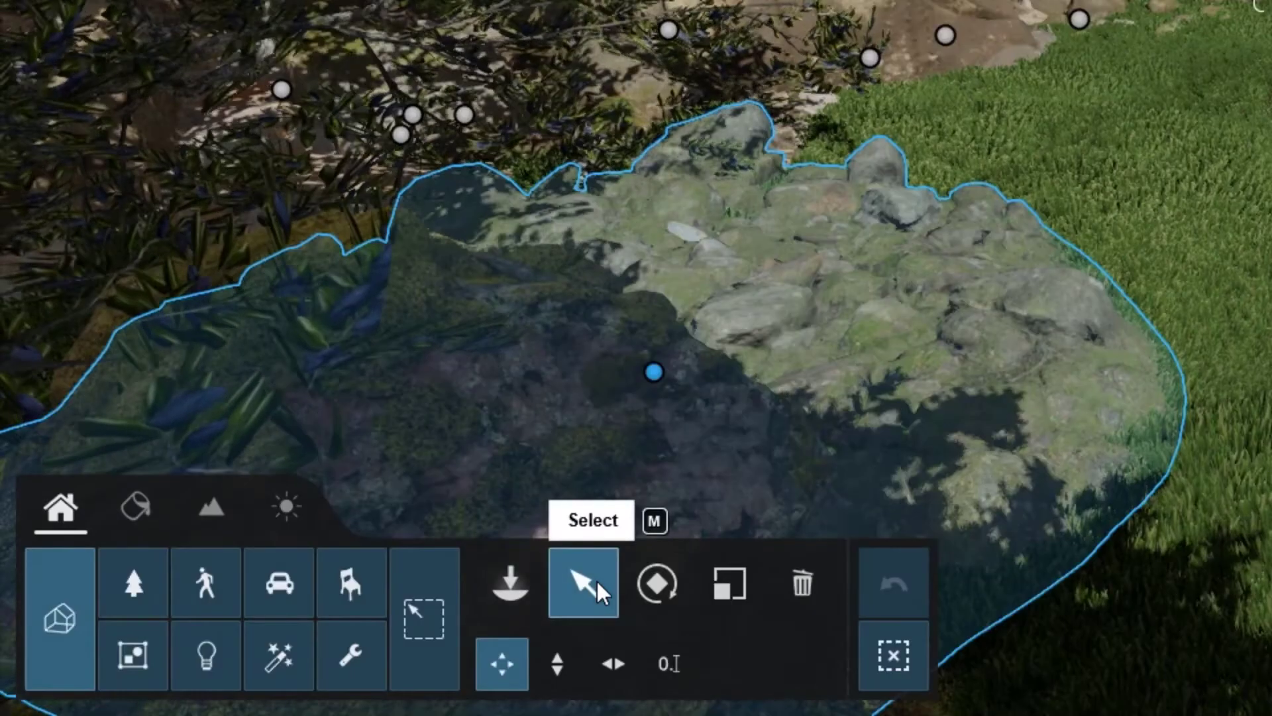
left_click(654, 582)
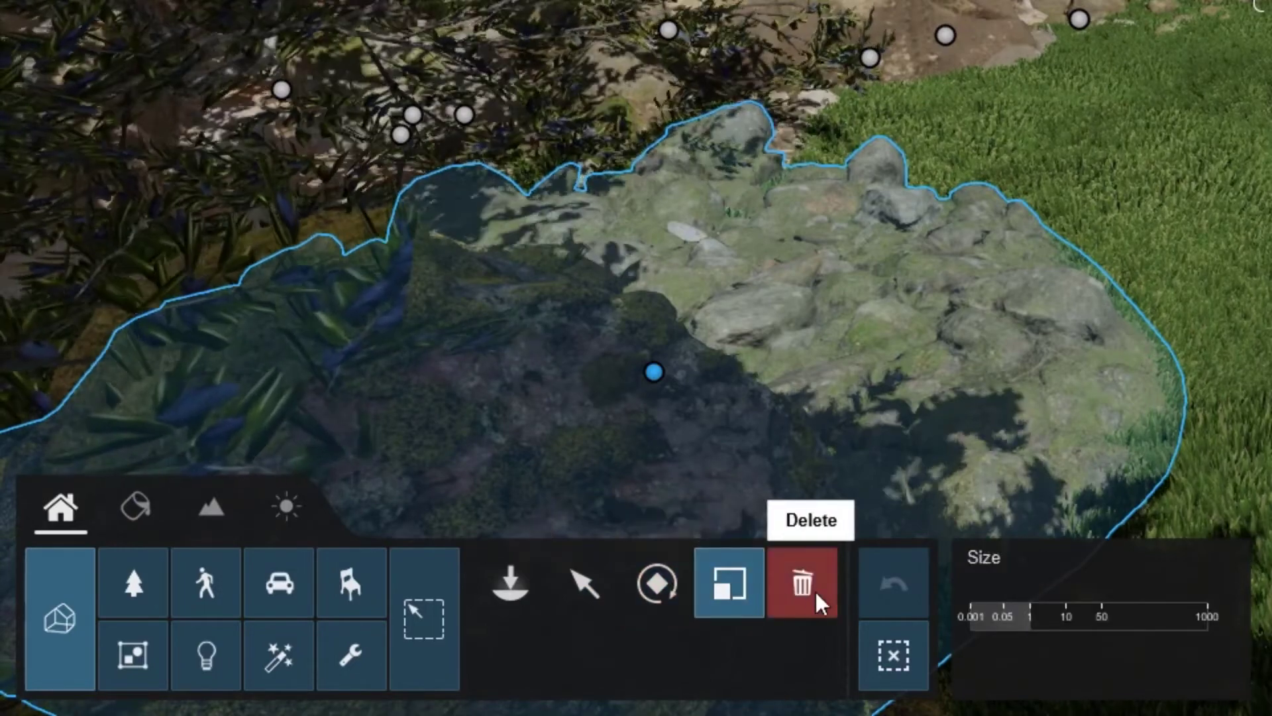
left_click(802, 585)
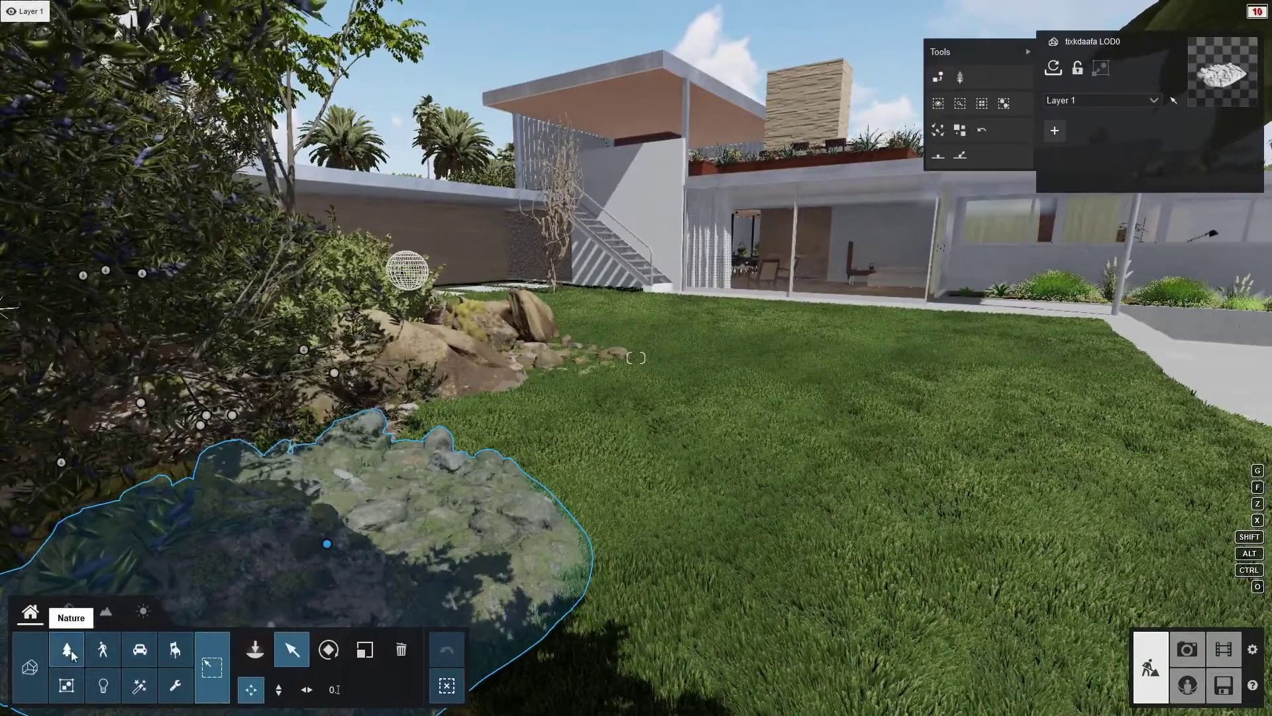
mouse_move(102, 686)
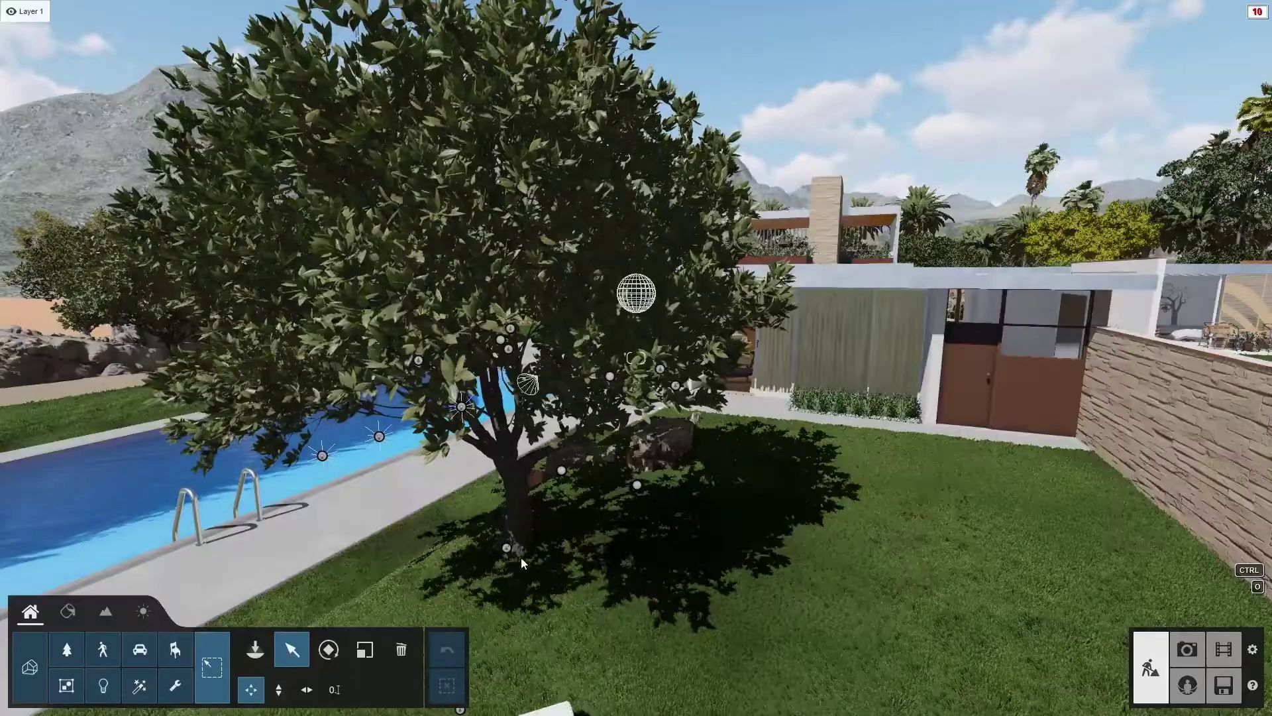
- Select European Olive Tree 001 and adjust its Transparency slider
left_click(507, 548)
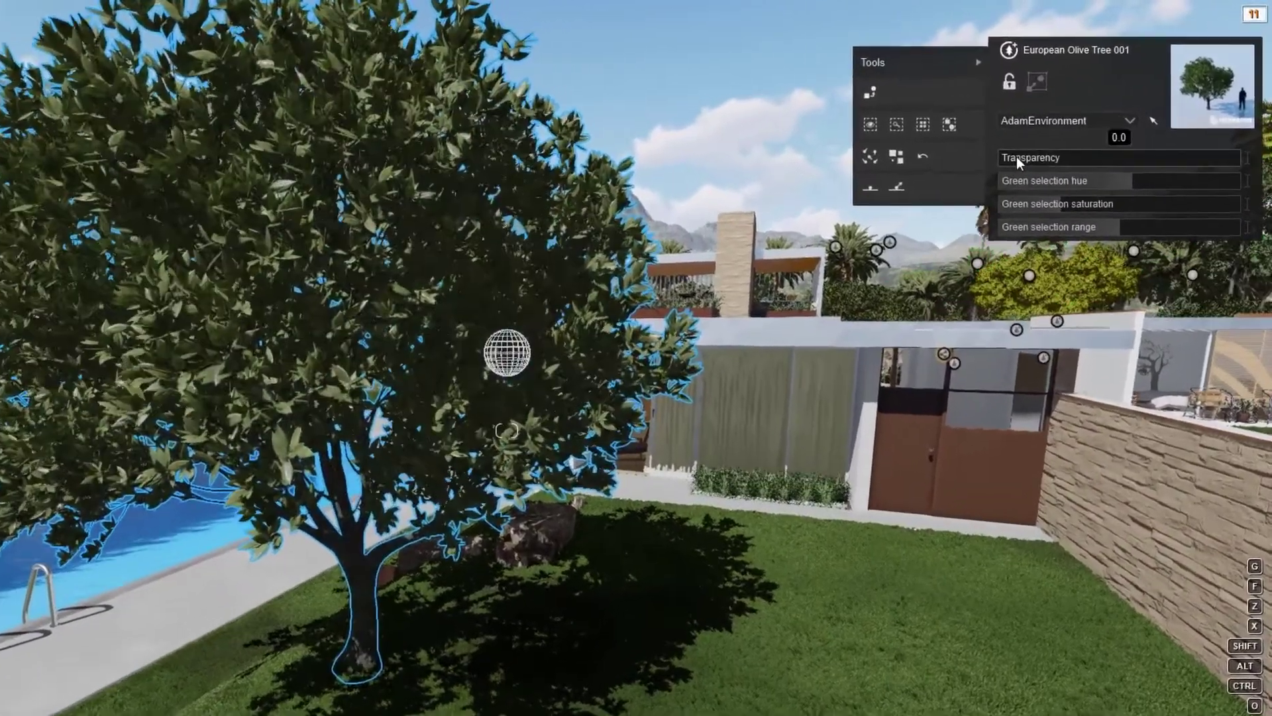
left_click(1152, 158)
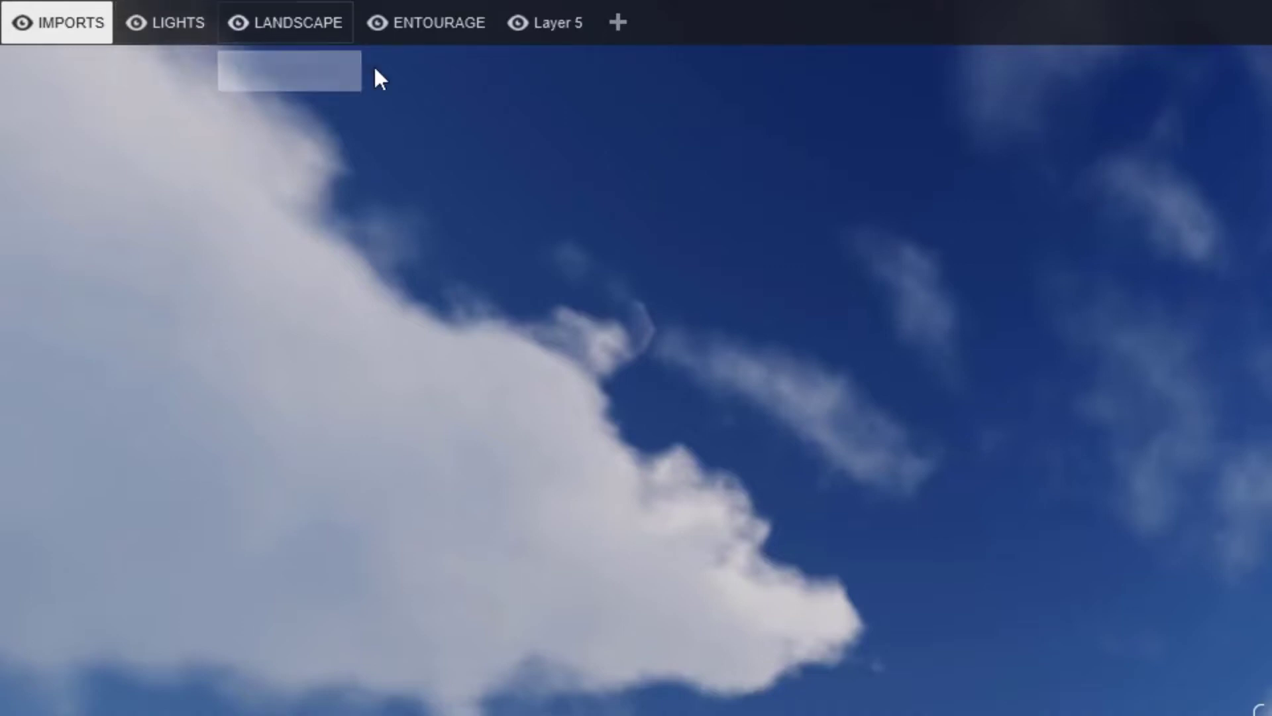
mouse_move(438, 21)
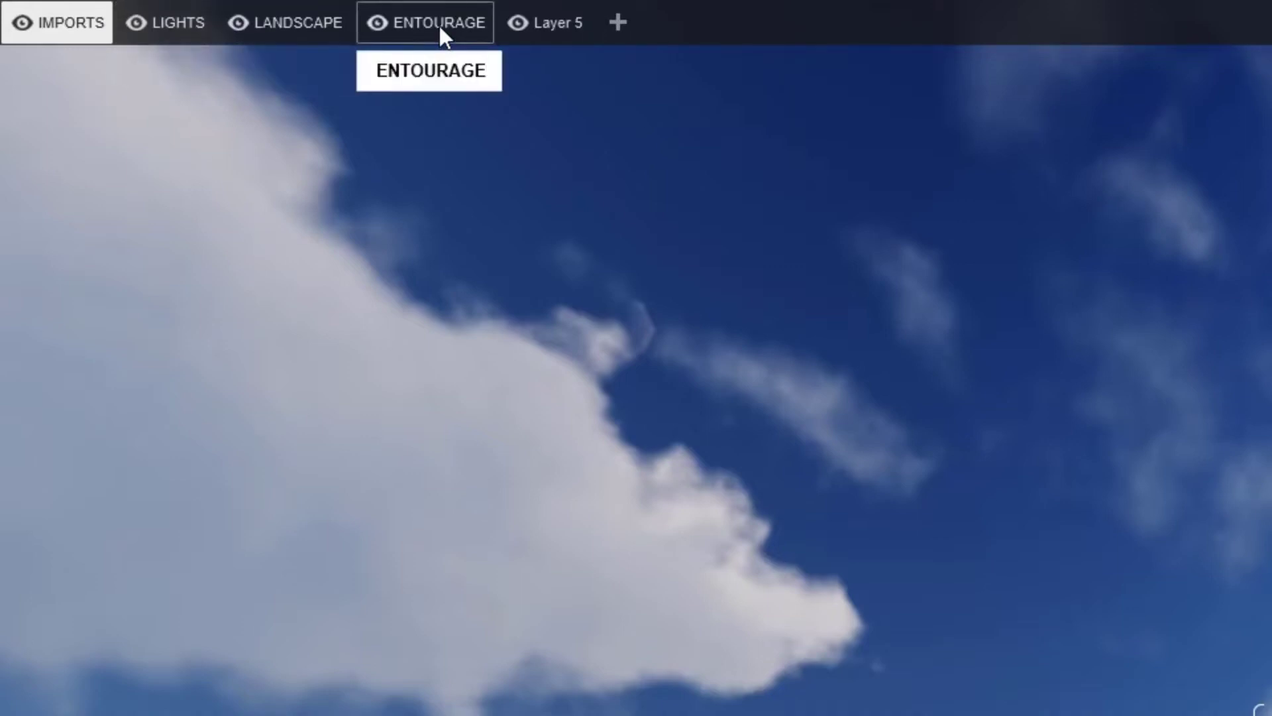